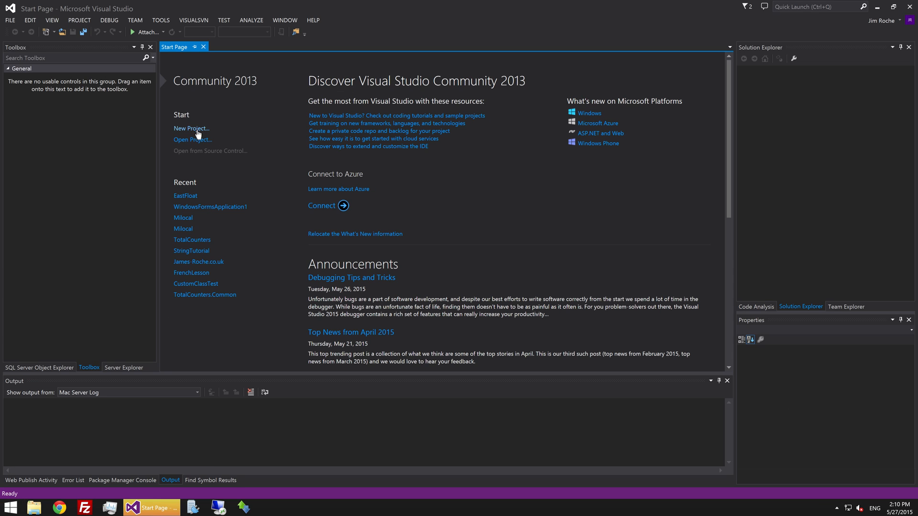
- Create a new Windows Forms Application project named Chat from the Start Page
click(191, 128)
text(C)
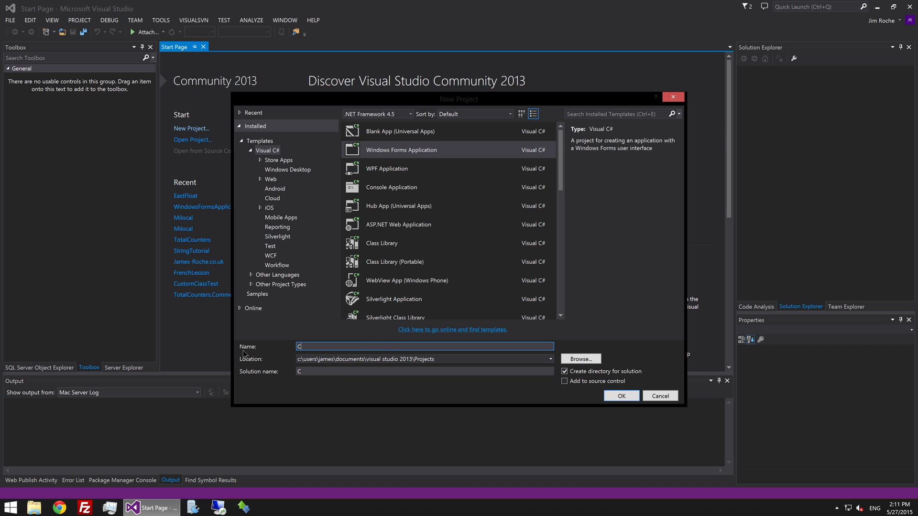
text(hat)
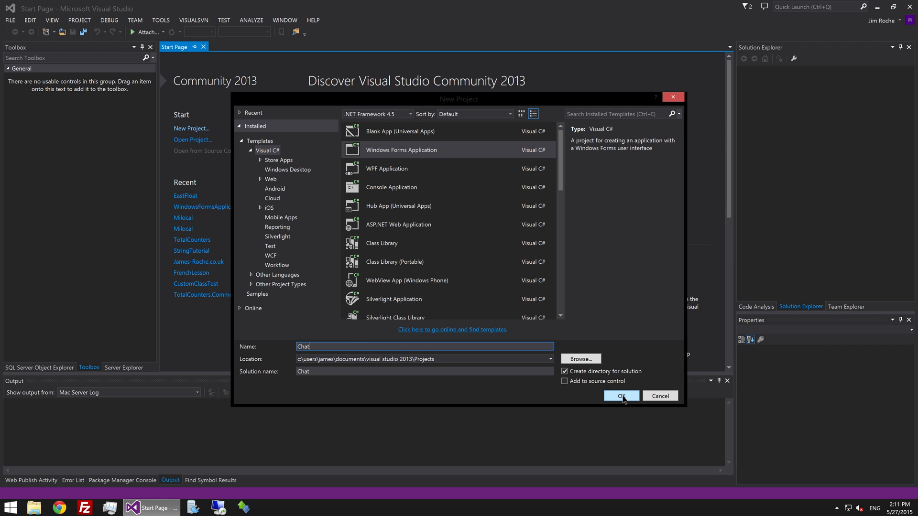
click(620, 396)
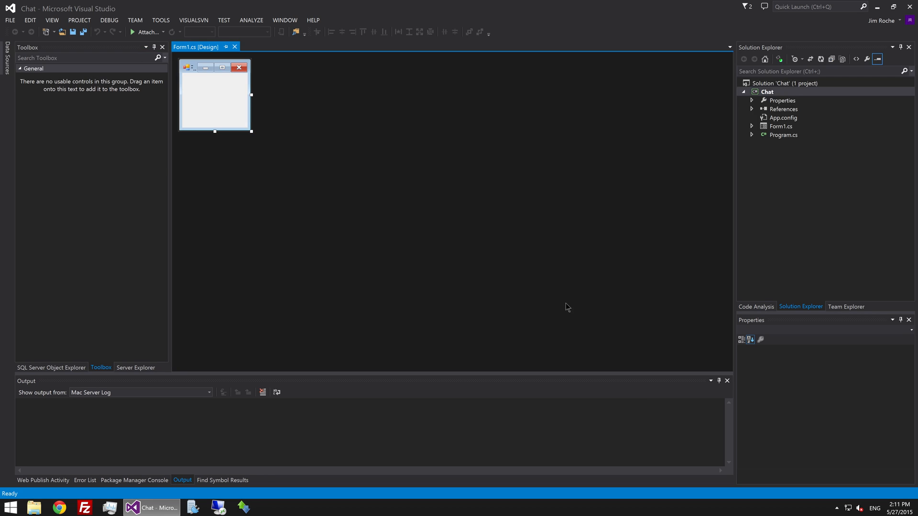
- Enlarge Form1 and show all Windows Forms controls in the Toolbox
click(215, 96)
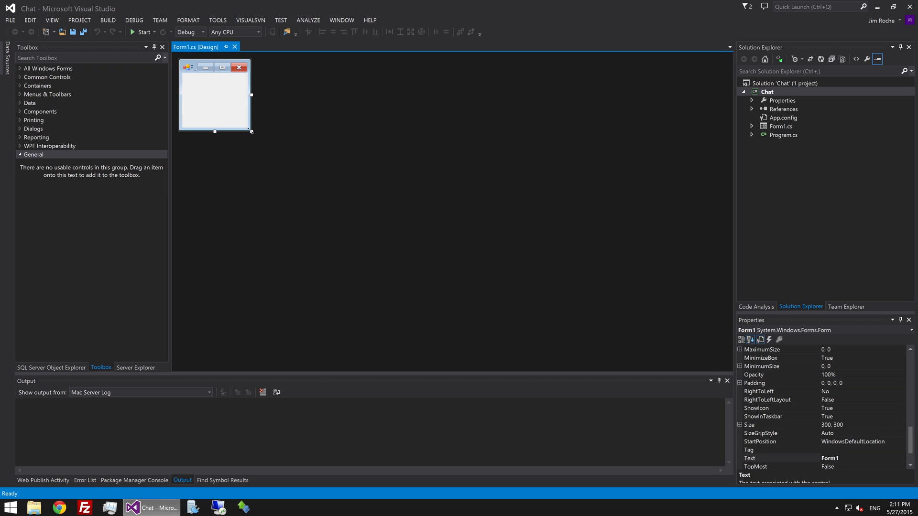
drag(250, 131, 351, 239)
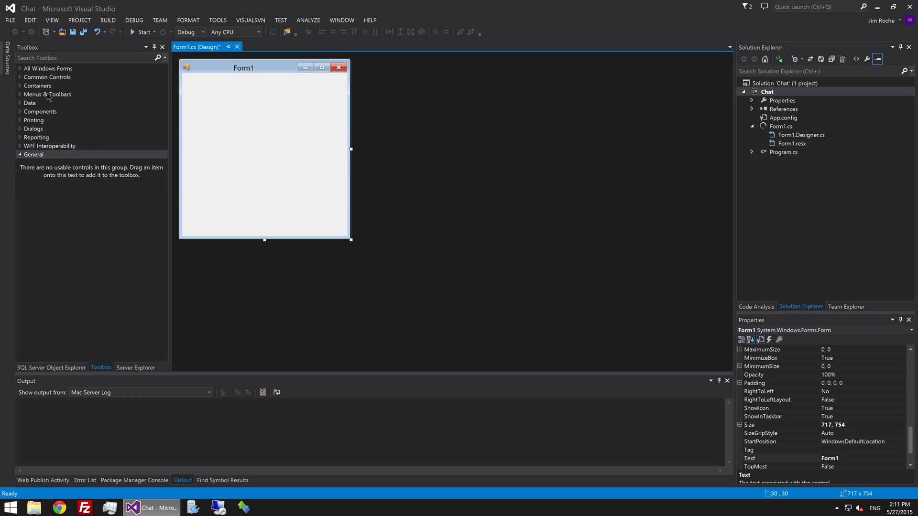
click(49, 68)
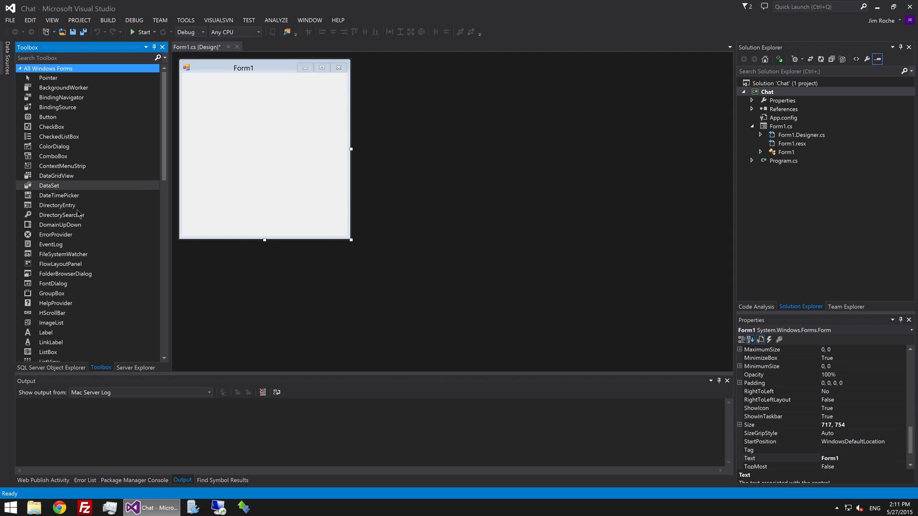
mouse_move(162, 166)
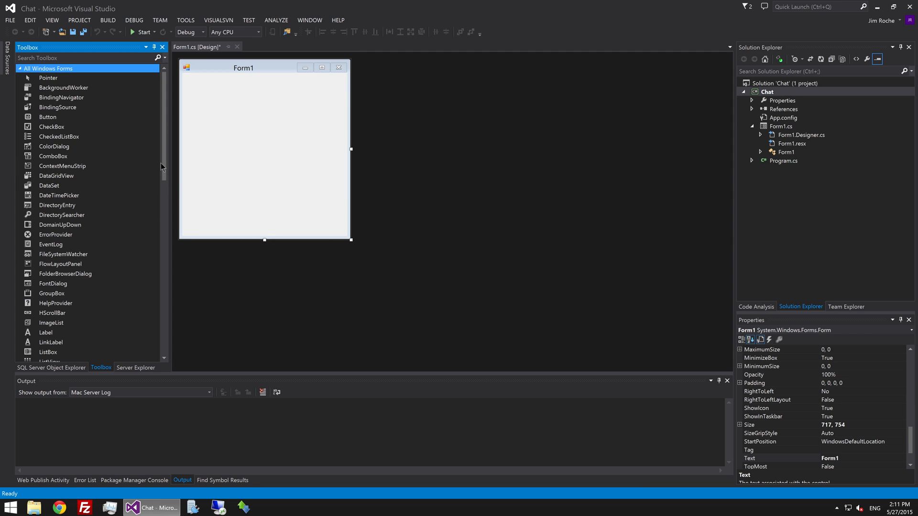
- Add a multiline text box, a single-line text box beneath it, and a button
scroll(down, 3)
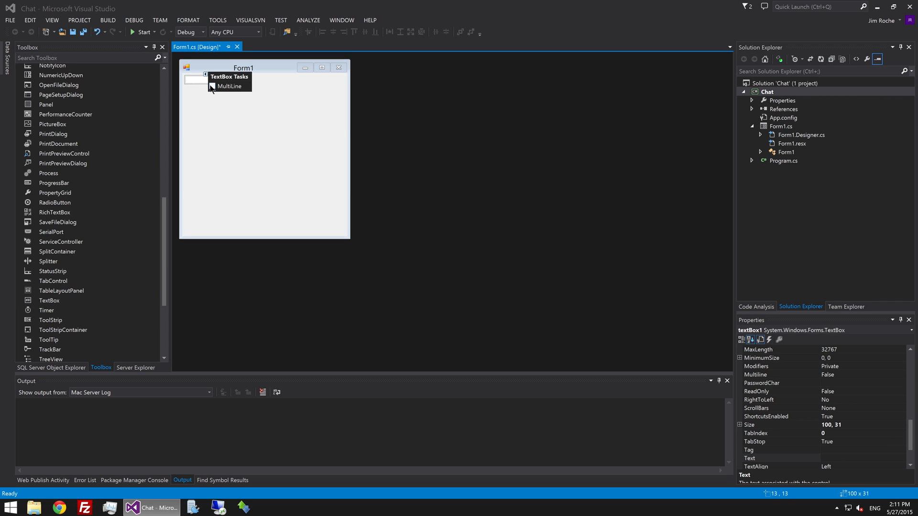
click(264, 176)
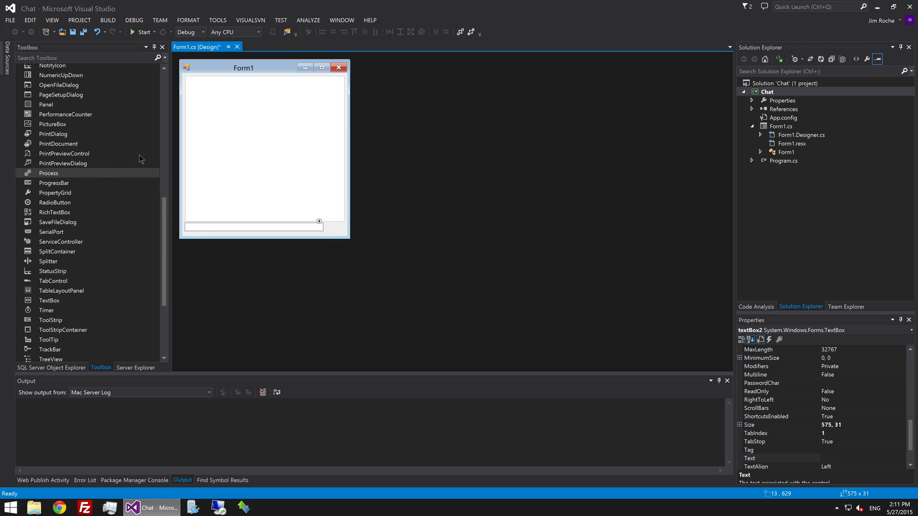
scroll(up, 3)
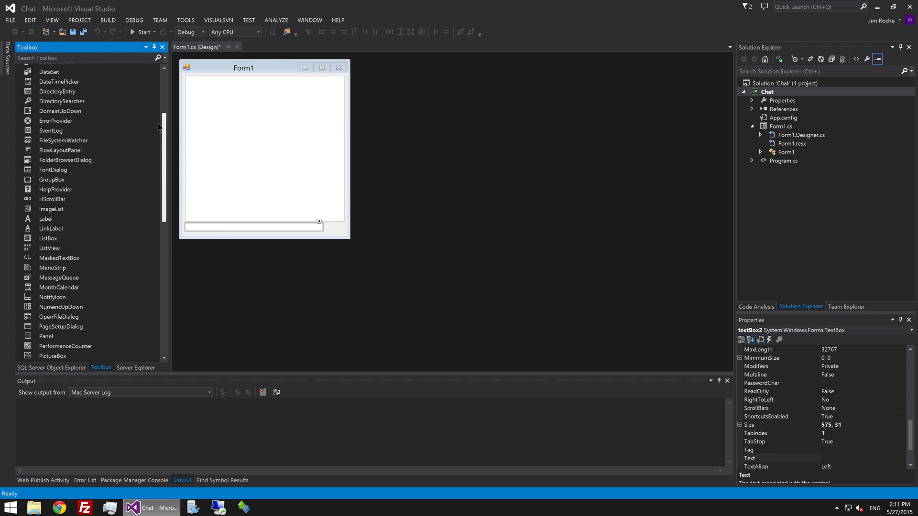
scroll(up, 3)
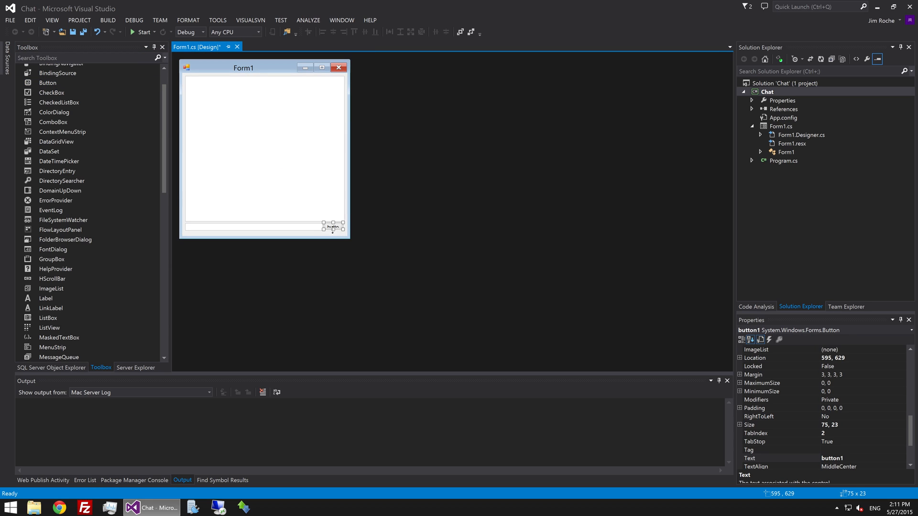
- Make button1 as tall as the message box and set its Text to Send
drag(332, 228, 332, 233)
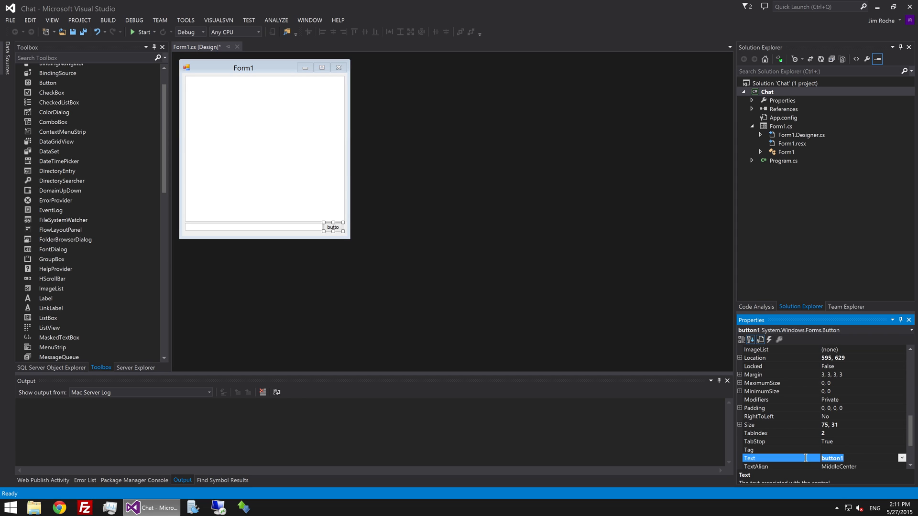
text(Send)
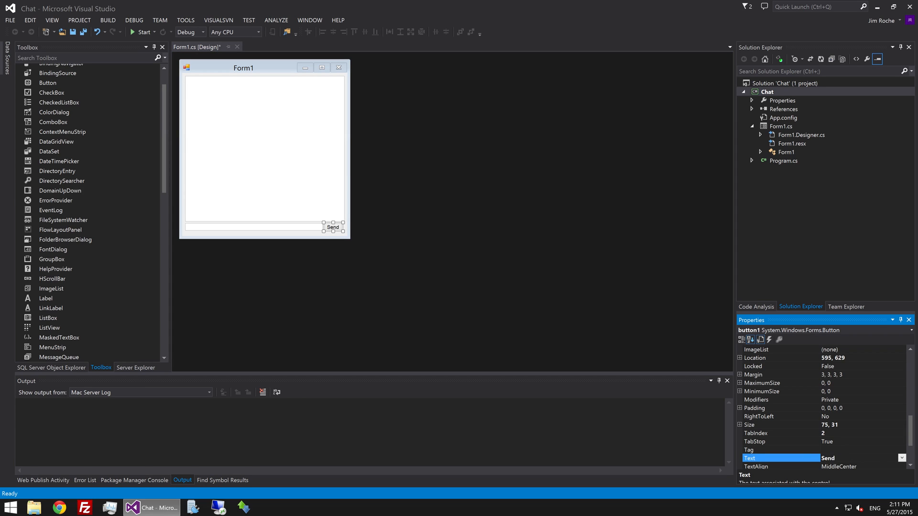
mouse_move(310, 239)
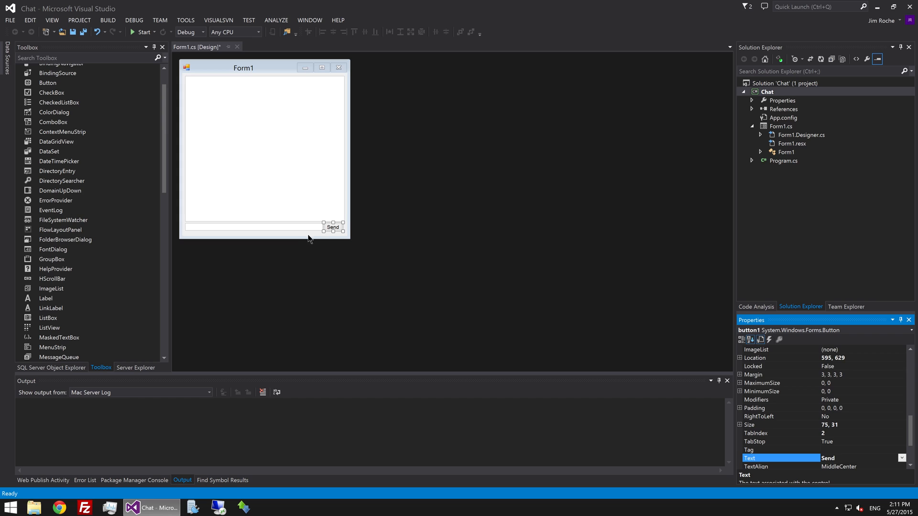
click(264, 146)
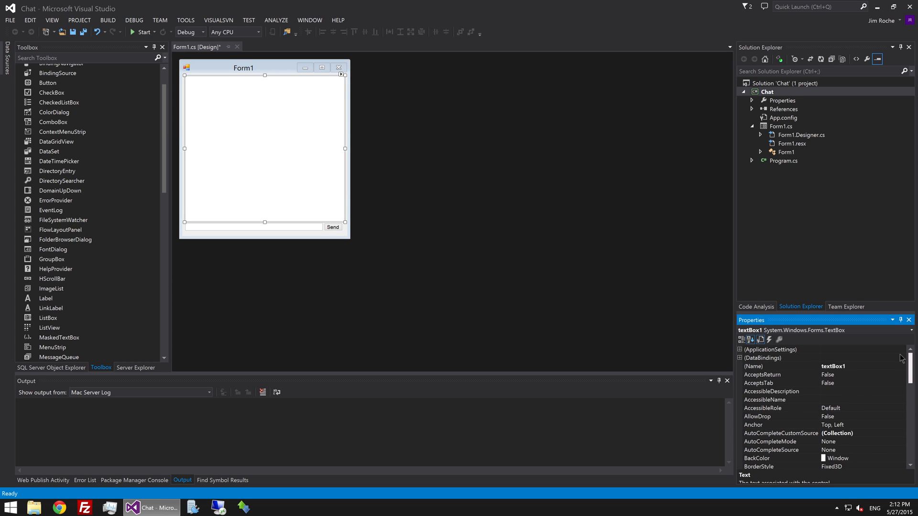
scroll(down, 3)
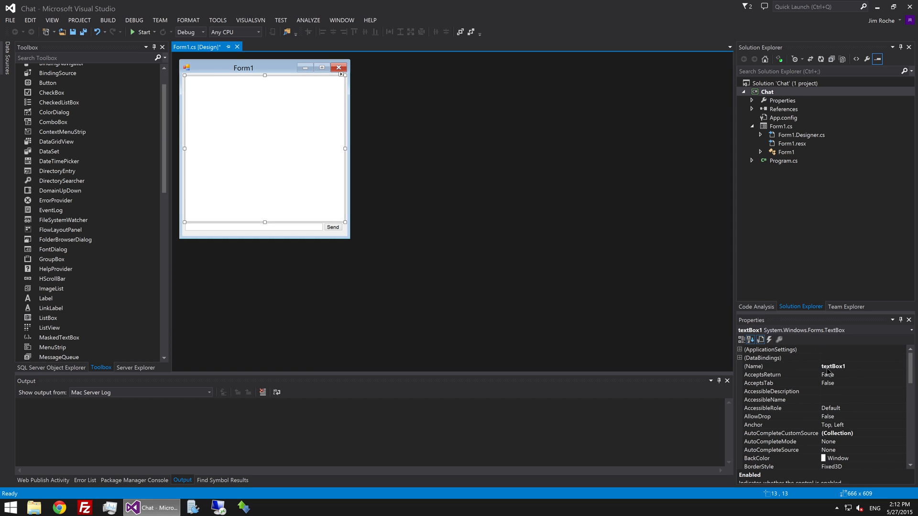
- Name the controls txtChatWindow, txtMessage and btnSend
click(756, 366)
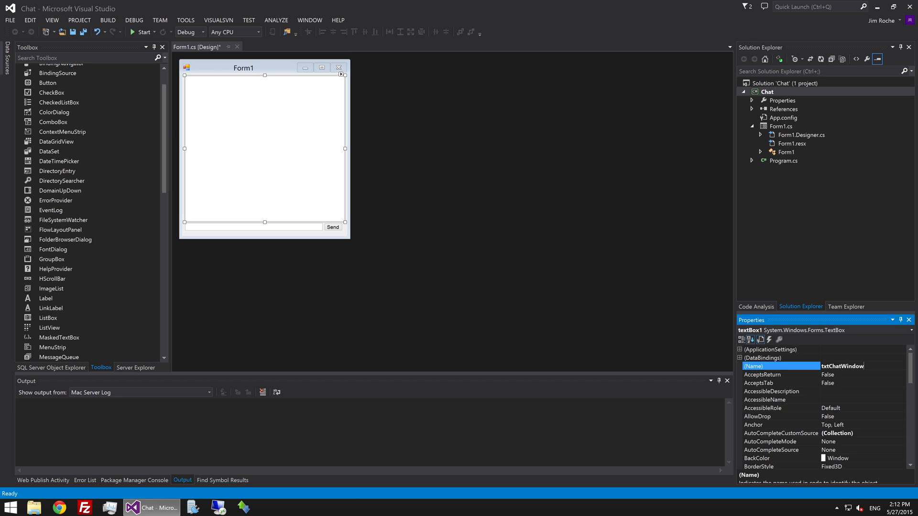
mouse_move(251, 229)
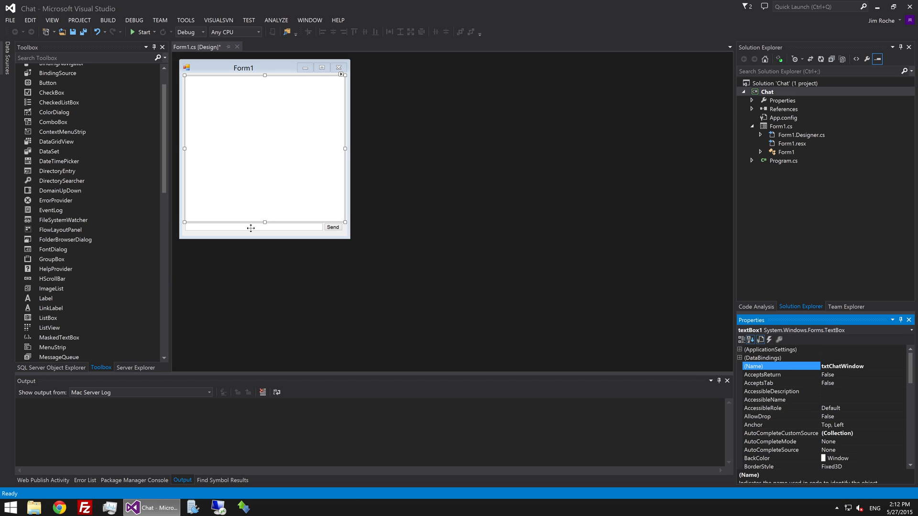
click(251, 228)
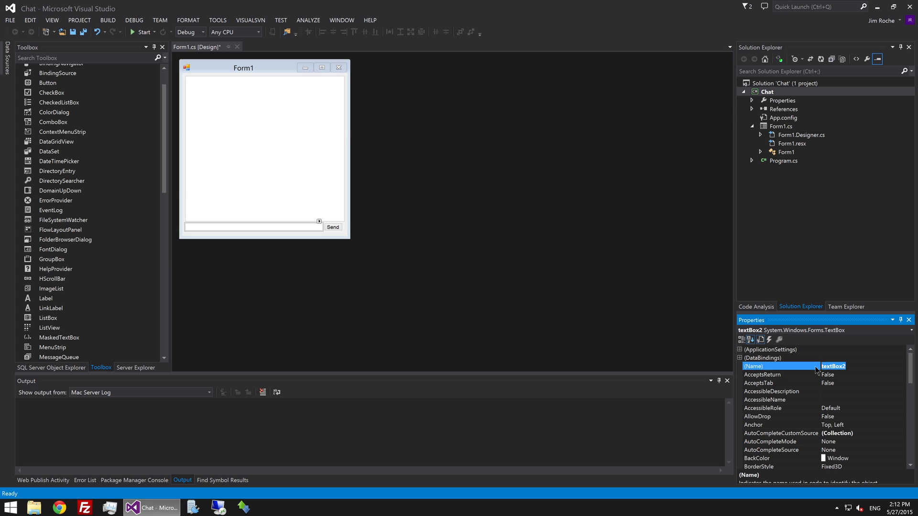
text(txtMessage)
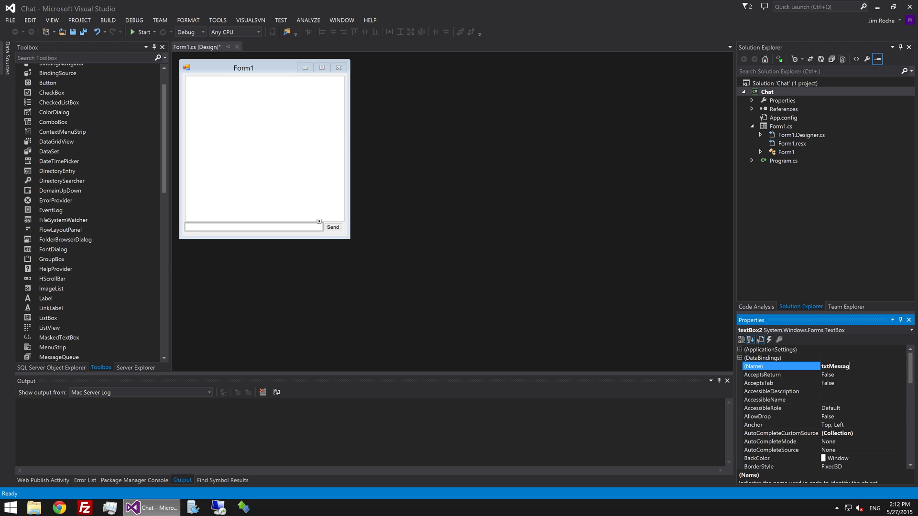
click(332, 228)
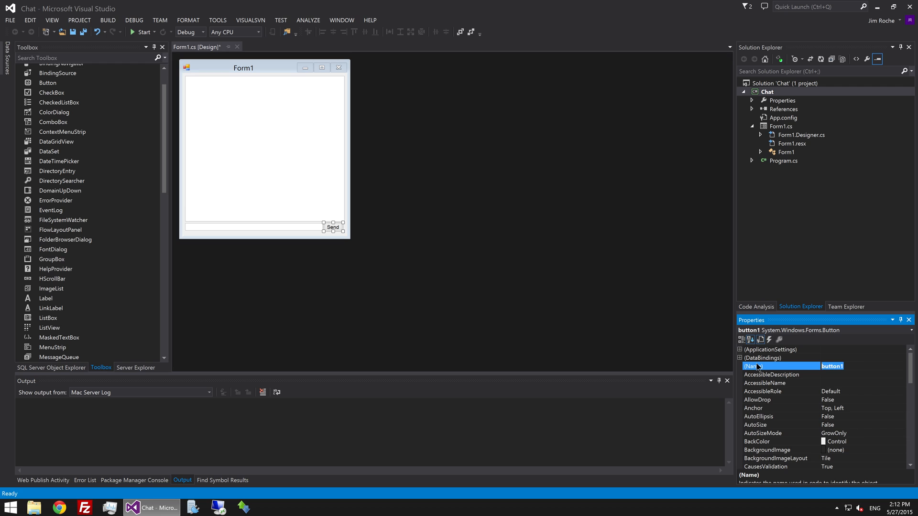
text(btnSend)
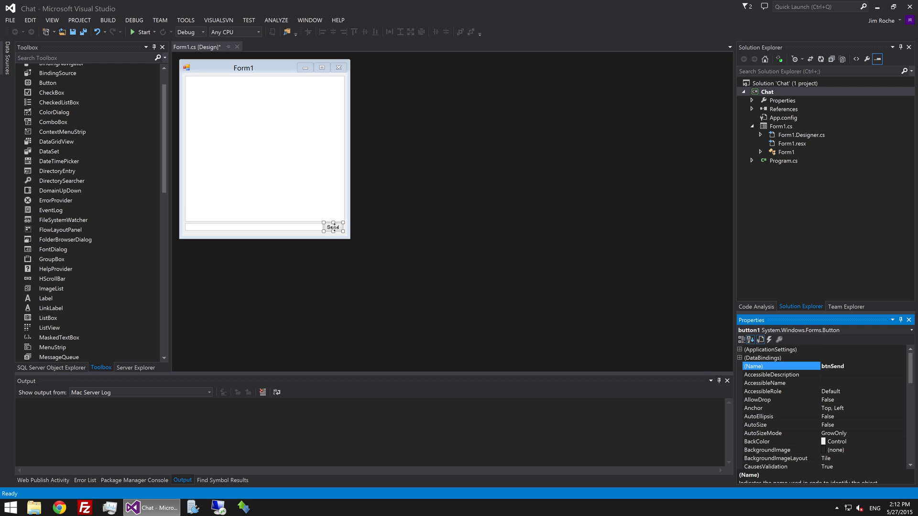
- Generate the btnSend_Click handler from the Send button
double_click(333, 227)
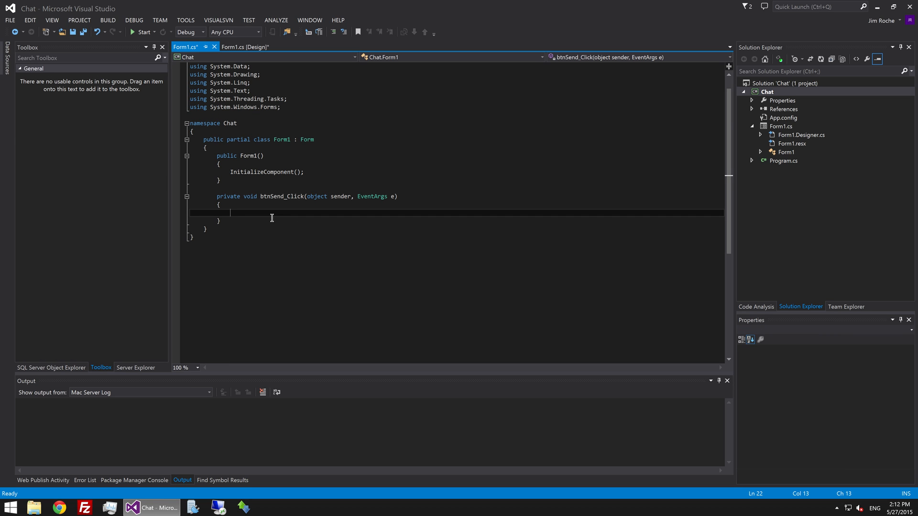
mouse_move(270, 214)
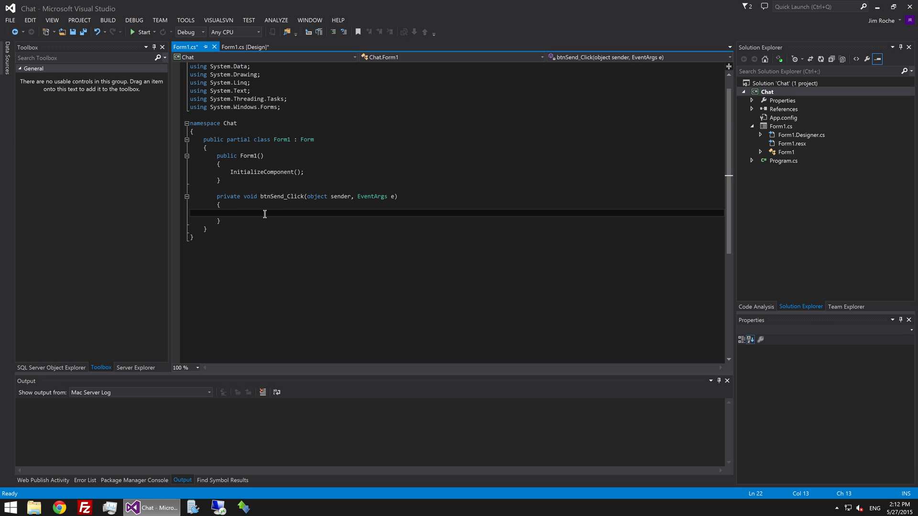
- Write the check if(txtMessage.Text != "") in btnSend_Click
text(if)
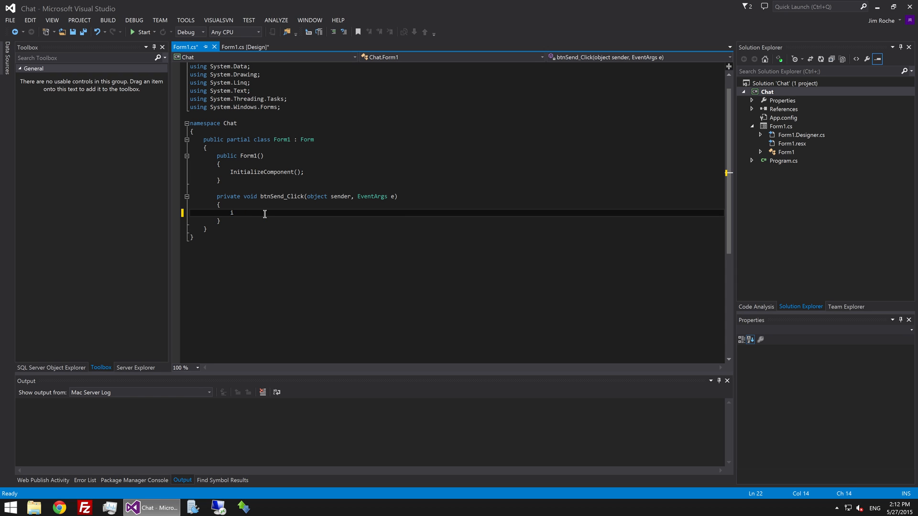
key(Backspace)
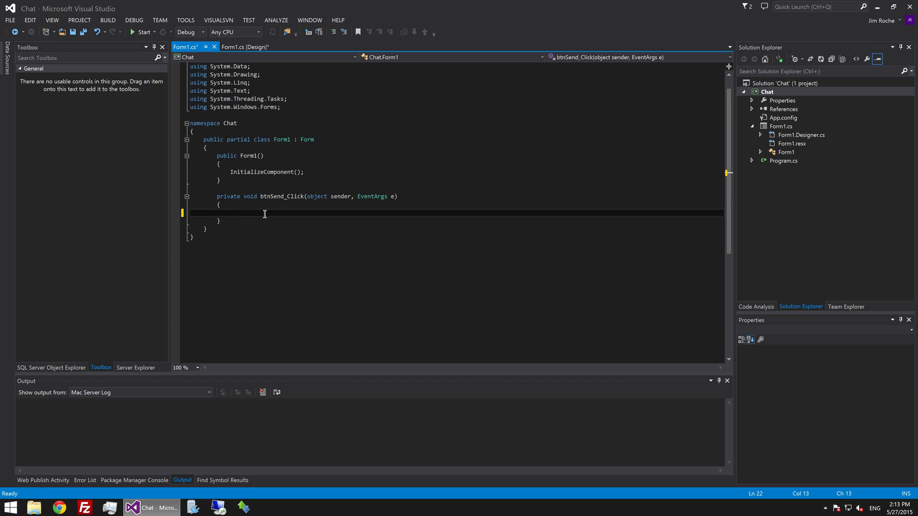
text(if(txtMessage)
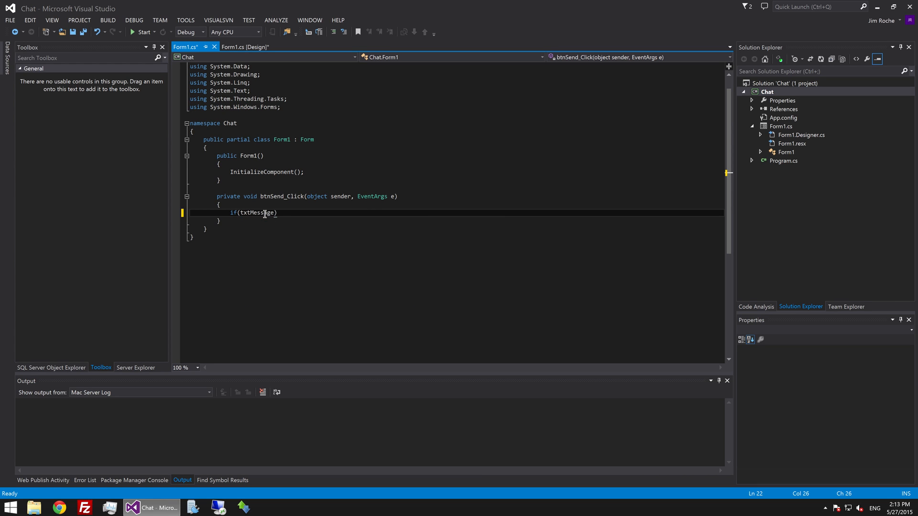
text(.Text)
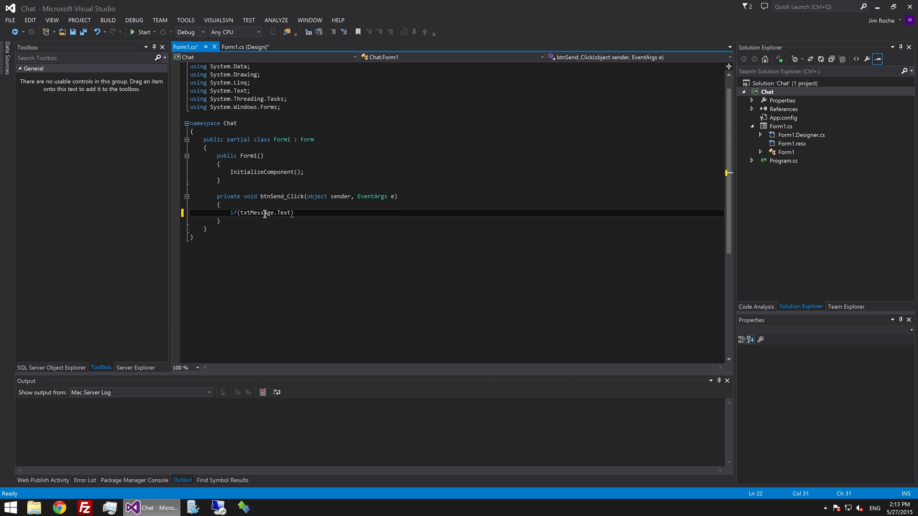
text(!)
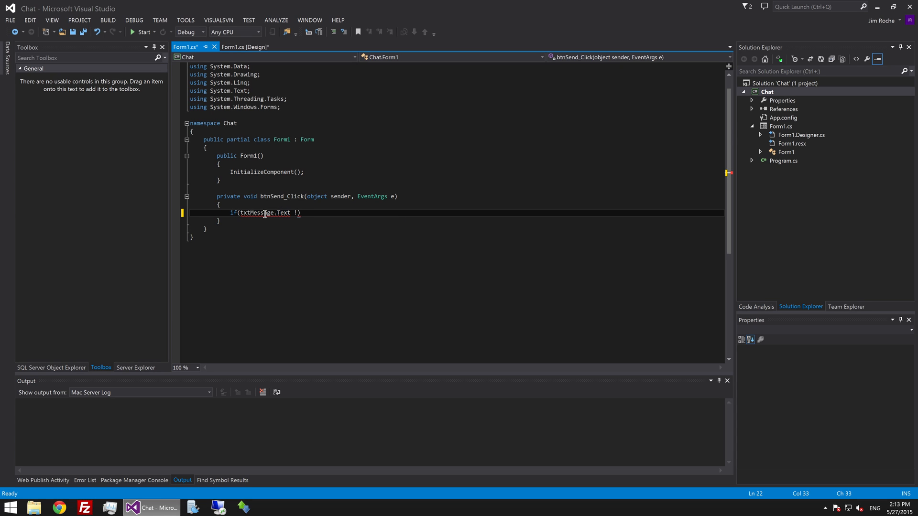
text(= "")
text({)
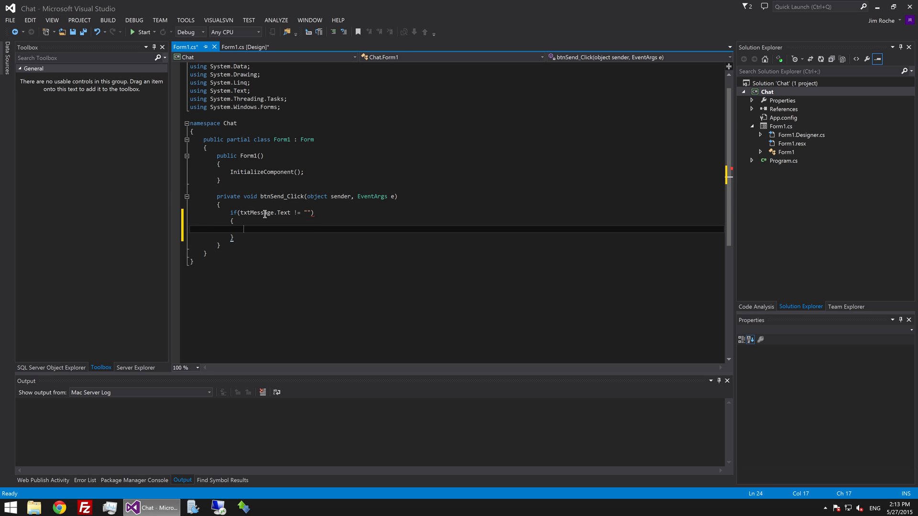
- Append txtMessage.Text + Environment.NewLine to txtChatWindow.Text inside the if block
text(txtChatWindow.Text +=)
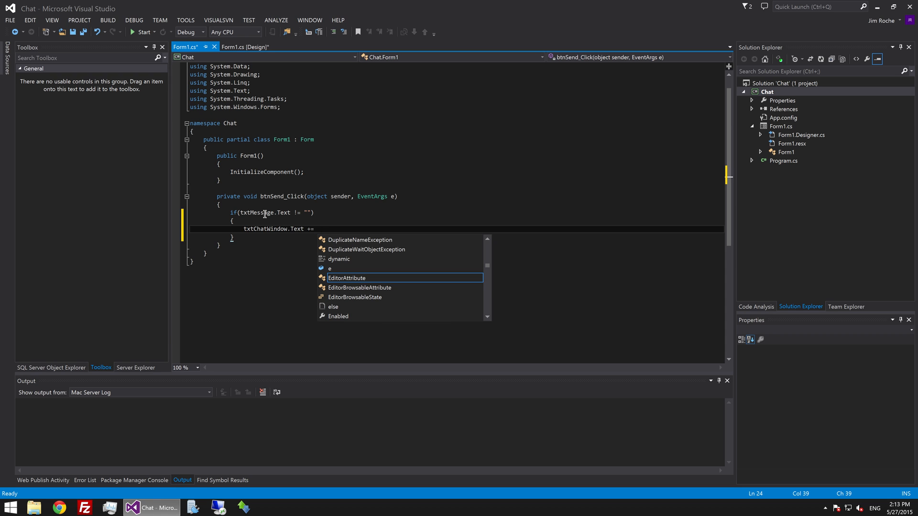
mouse_move(346, 277)
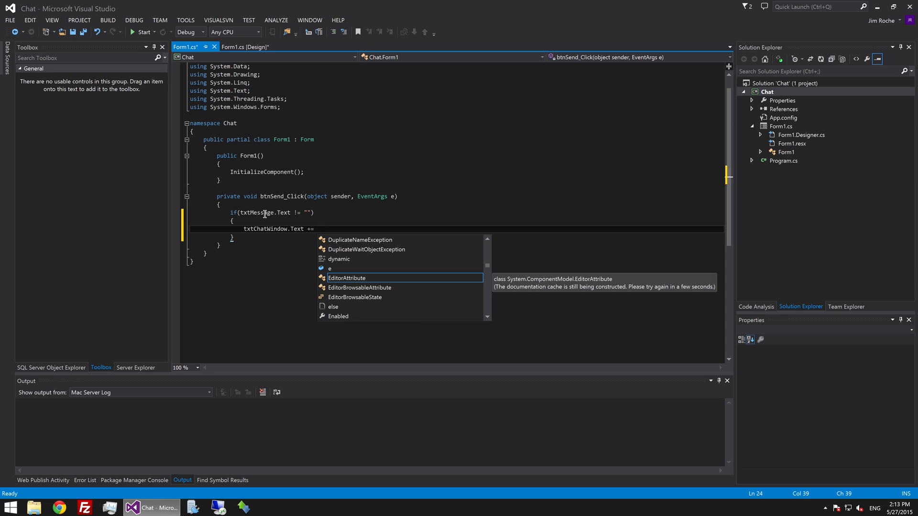
text(txt)
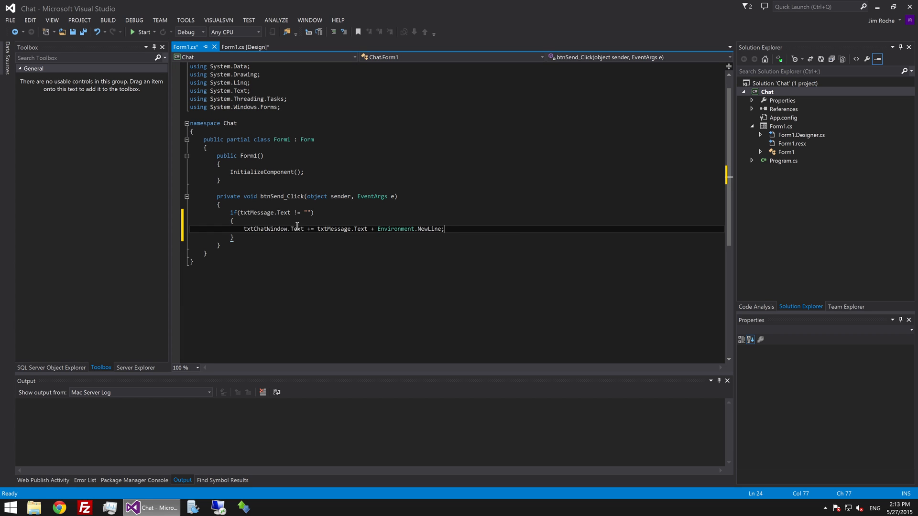
double_click(334, 228)
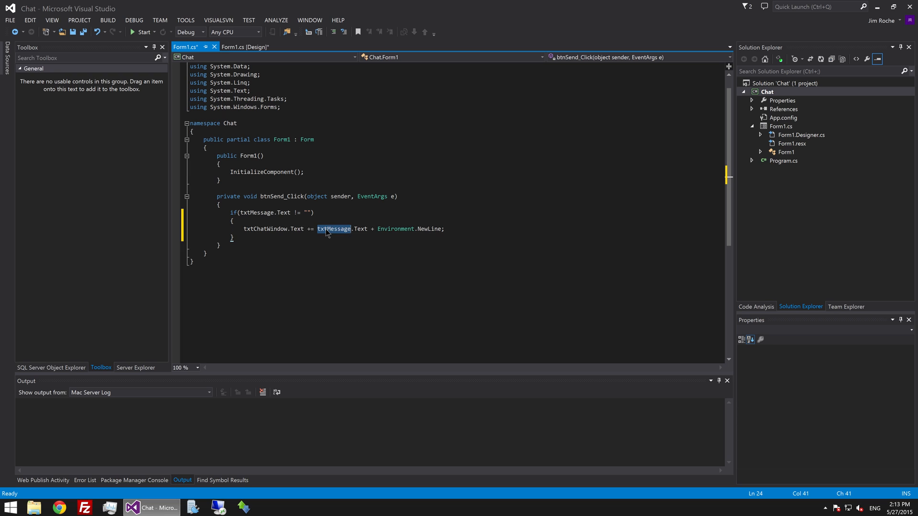
click(307, 212)
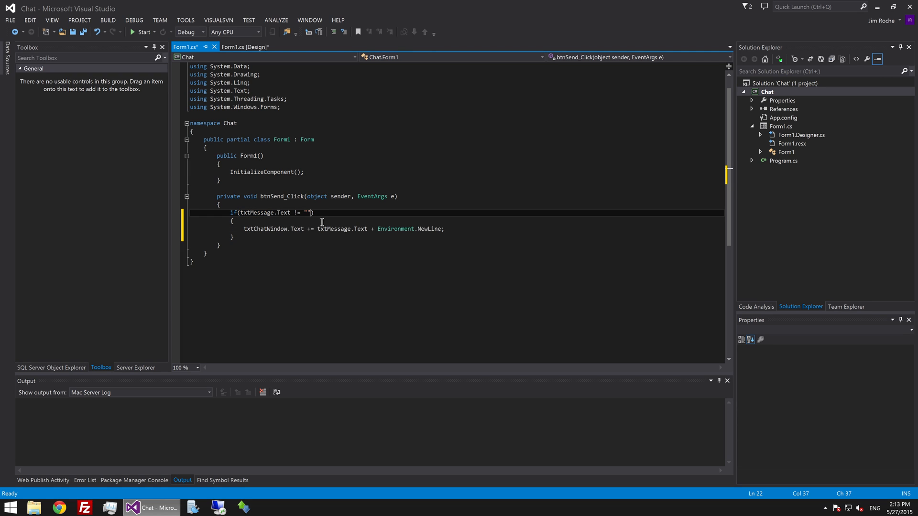
mouse_move(379, 229)
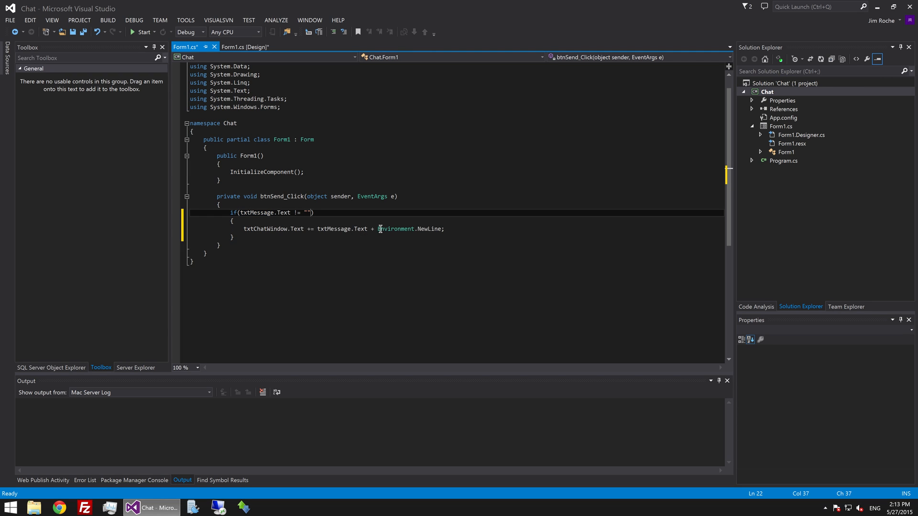
mouse_move(417, 228)
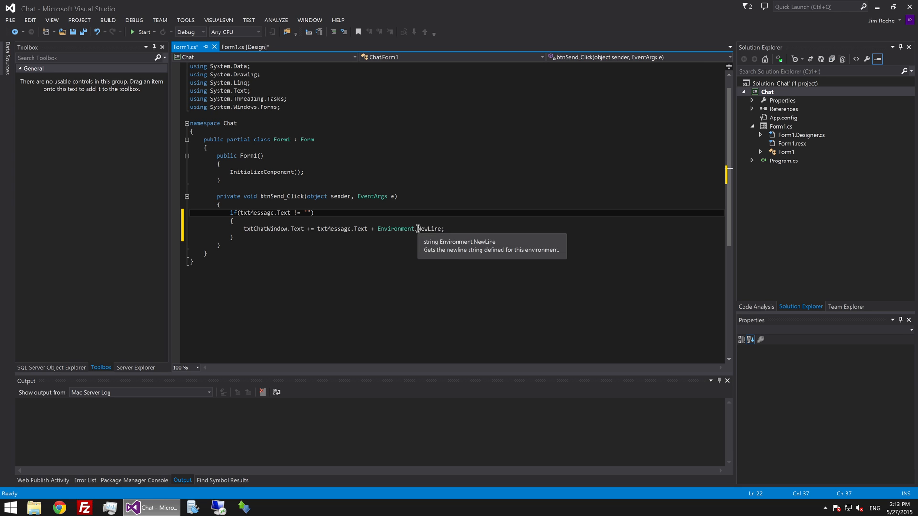
mouse_move(301, 156)
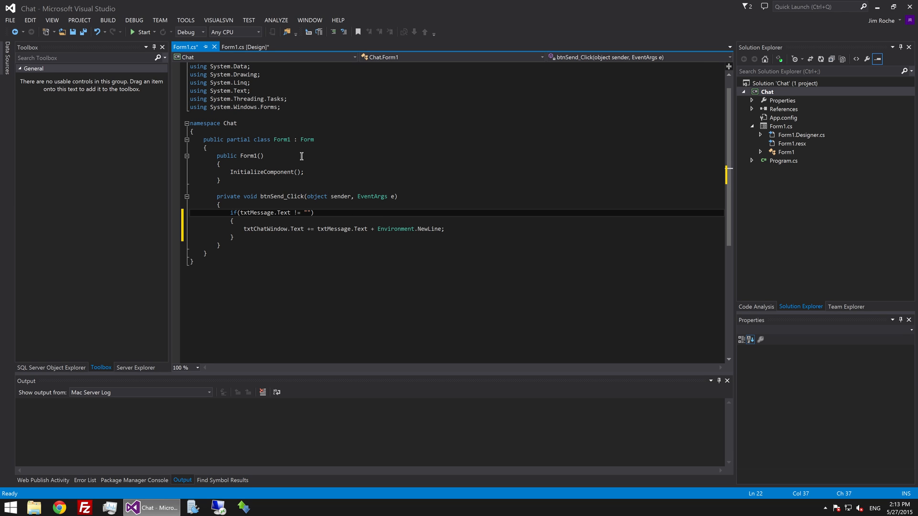
- Add txtMessage.Text = ""; after the append line and save Form1.cs
click(450, 237)
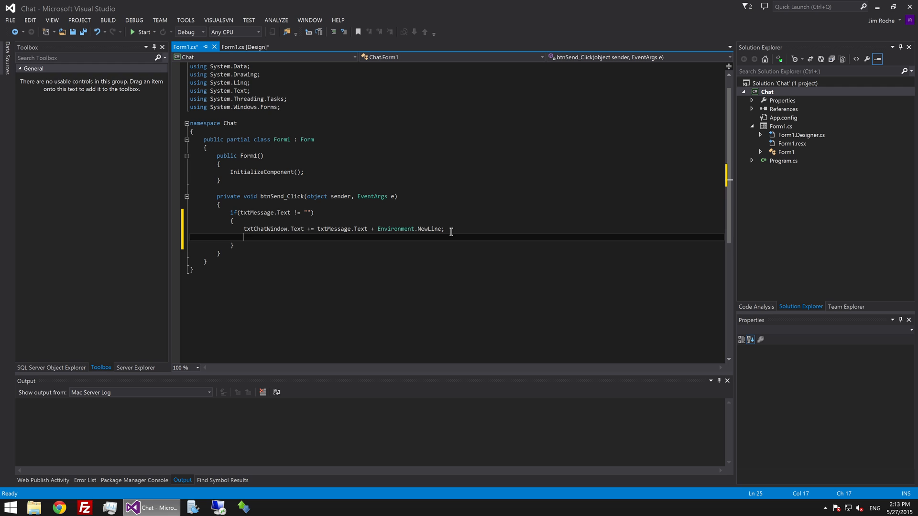
text(txtme)
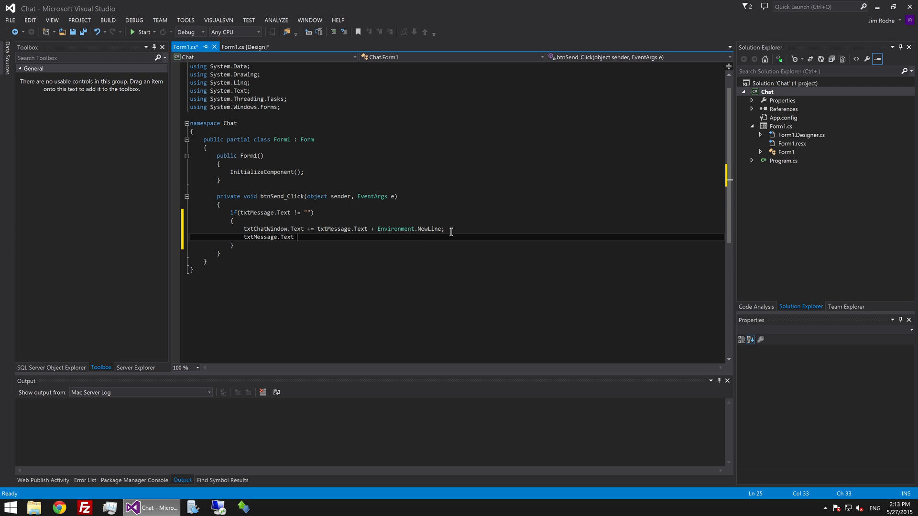
text(= "";)
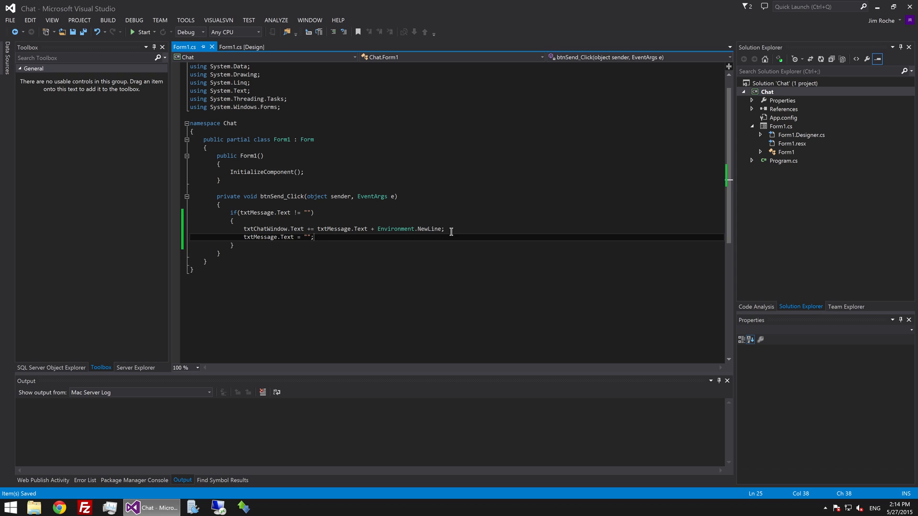
mouse_move(395, 227)
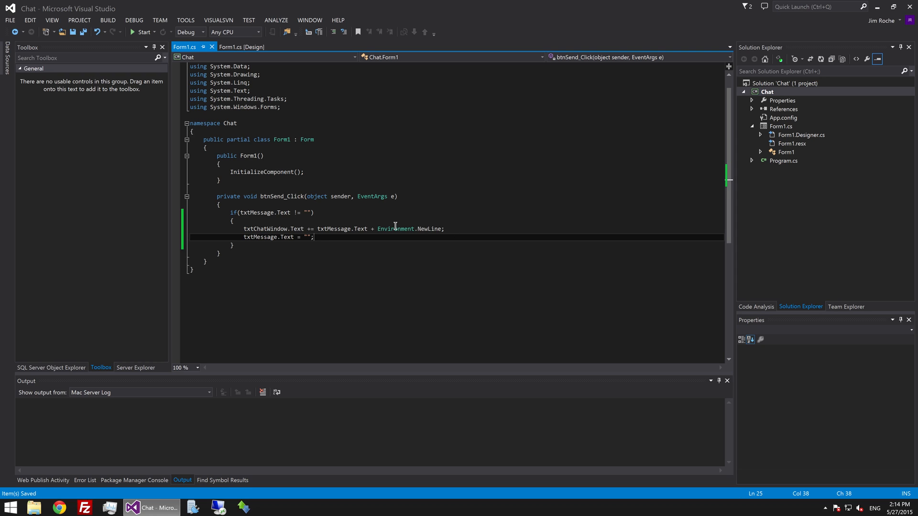
- Insert DateTime.Now.ToString("hh:mm:ss") + " : " + before txtMessage.Text on the append line
click(332, 228)
text( DateTime.Now.ToString)
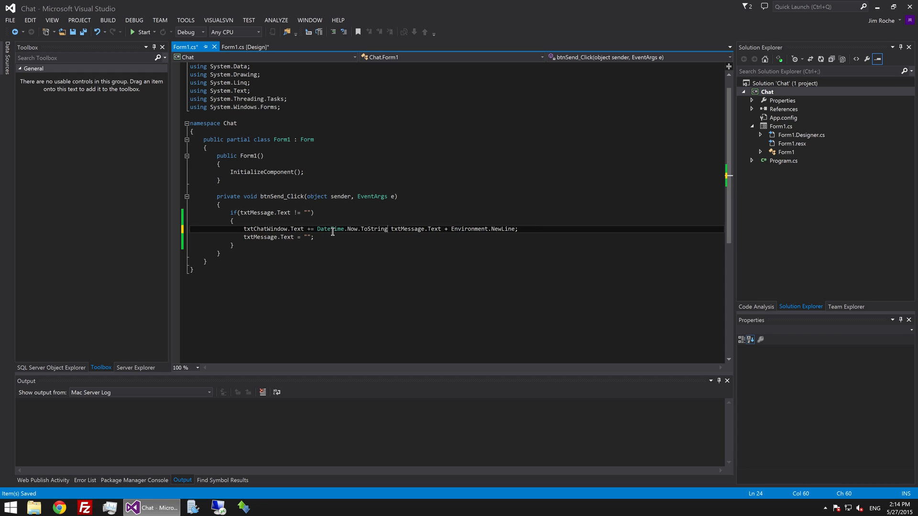
text(() +)
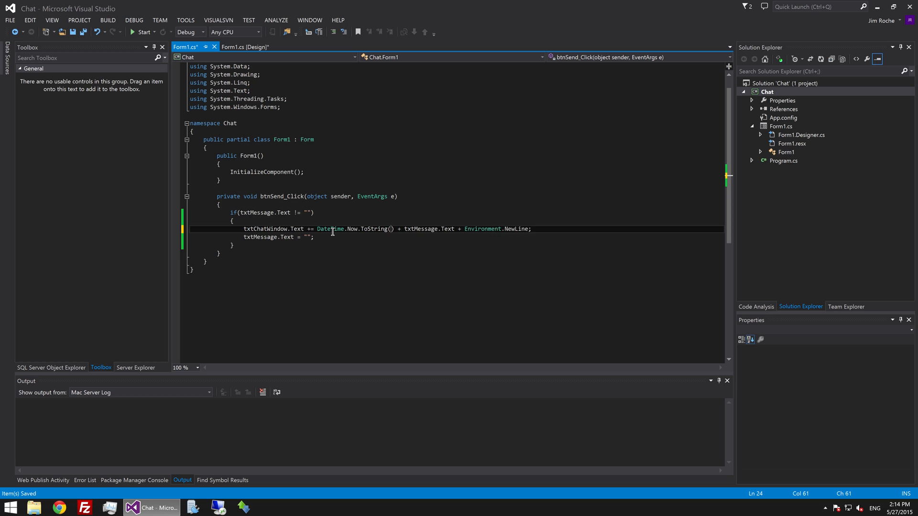
text("")
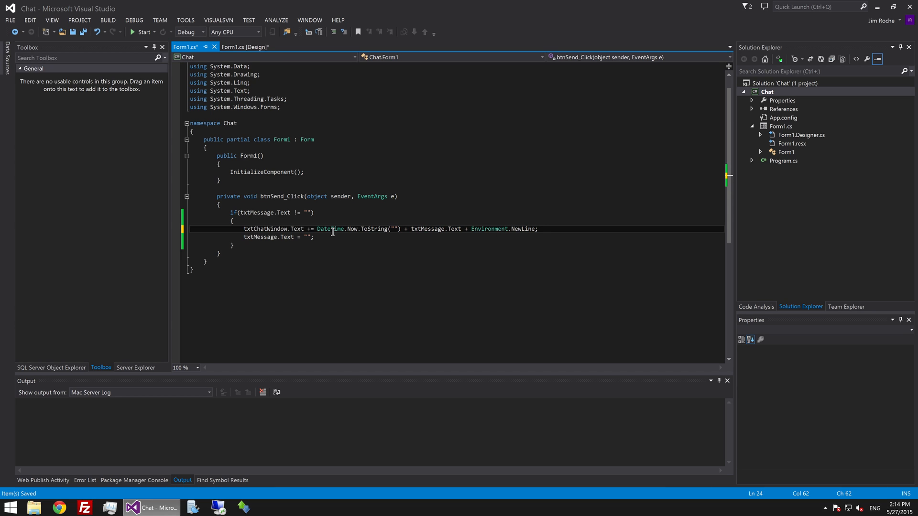
text(hh:mm)
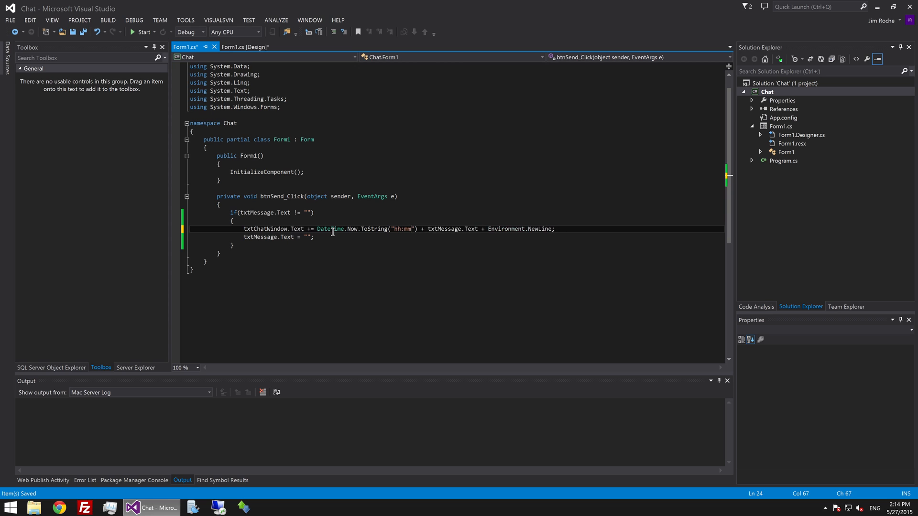
text(:ss)
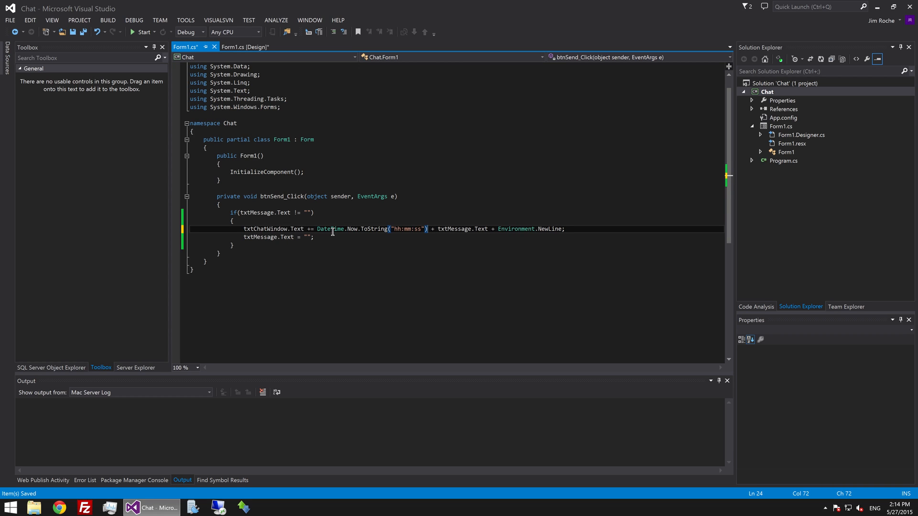
text(" ")
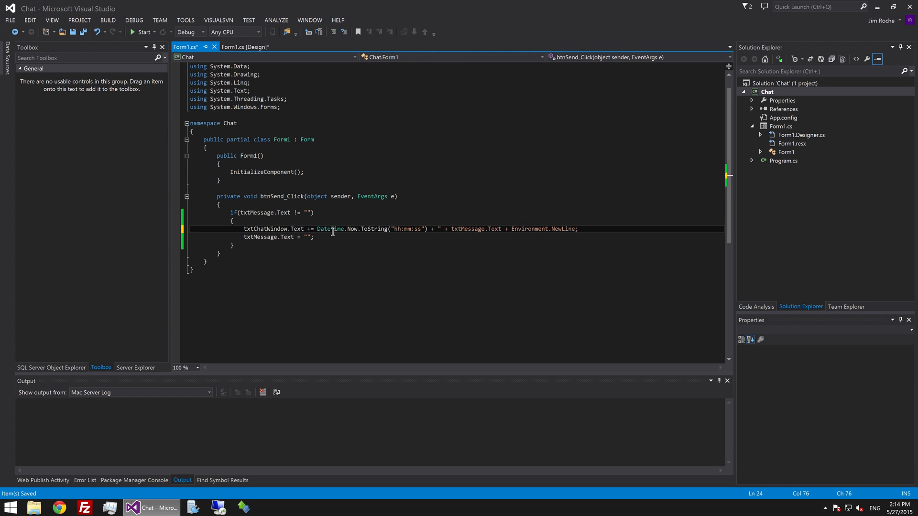
text(:)
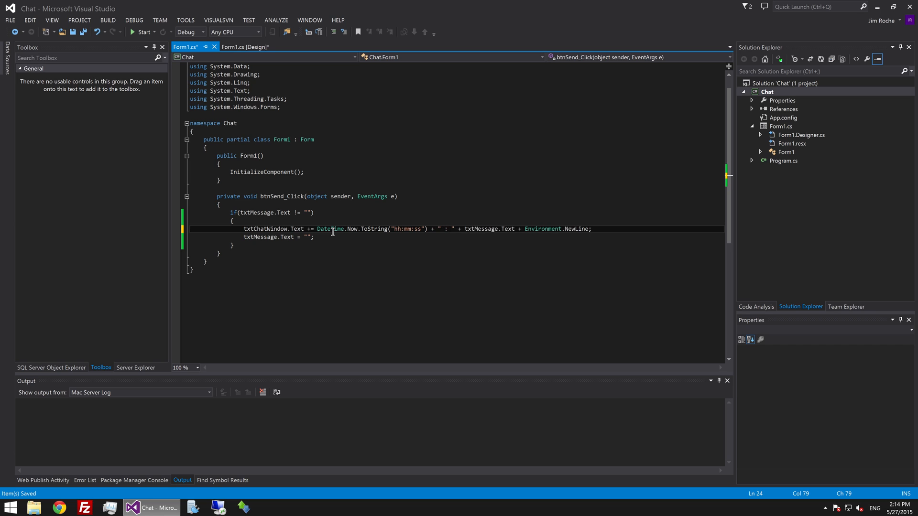
click(314, 237)
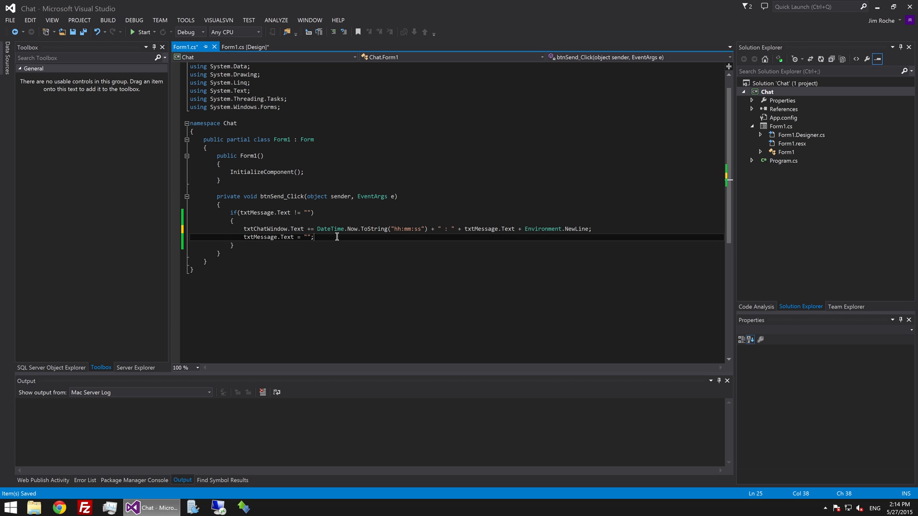
- Run the Chat app and send the message 'hello everyone'
click(141, 32)
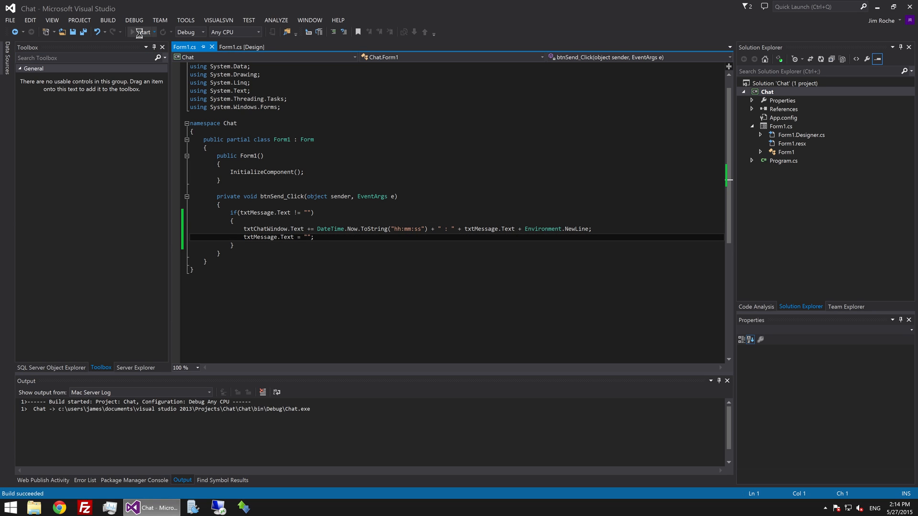
click(141, 33)
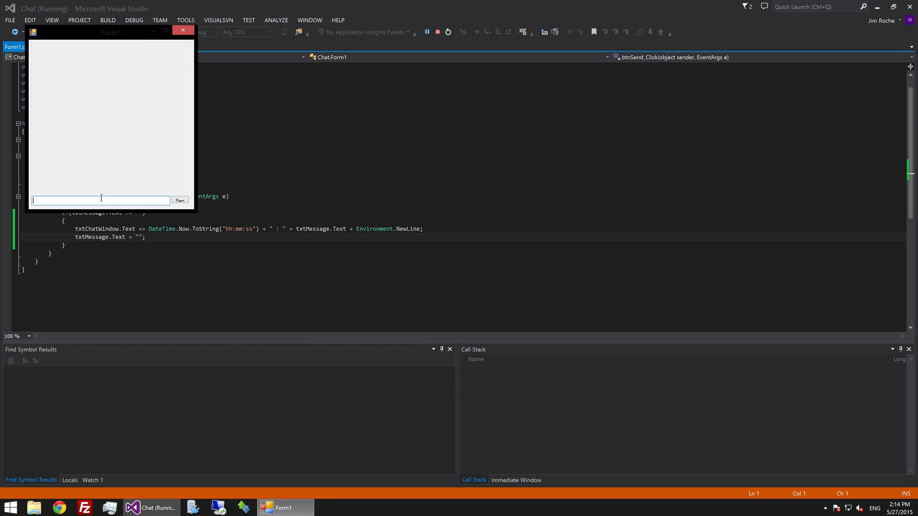
text(hello ev)
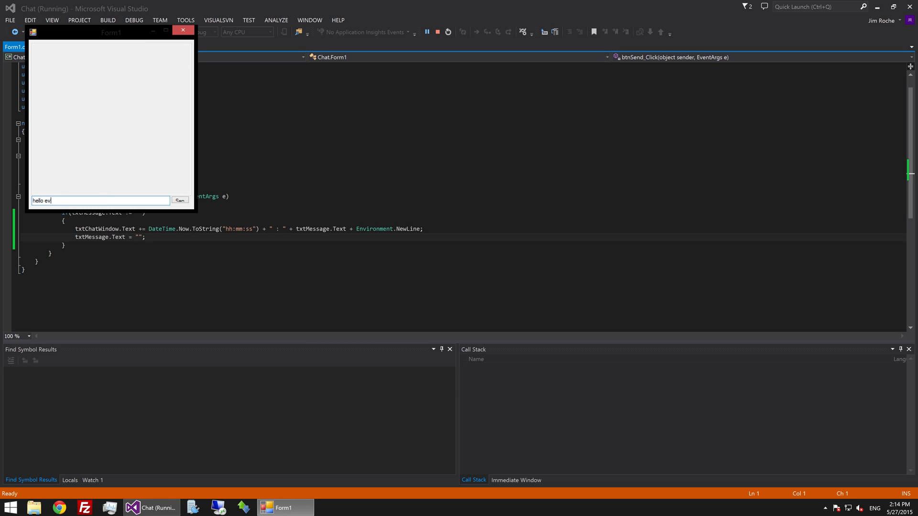
text(eryone)
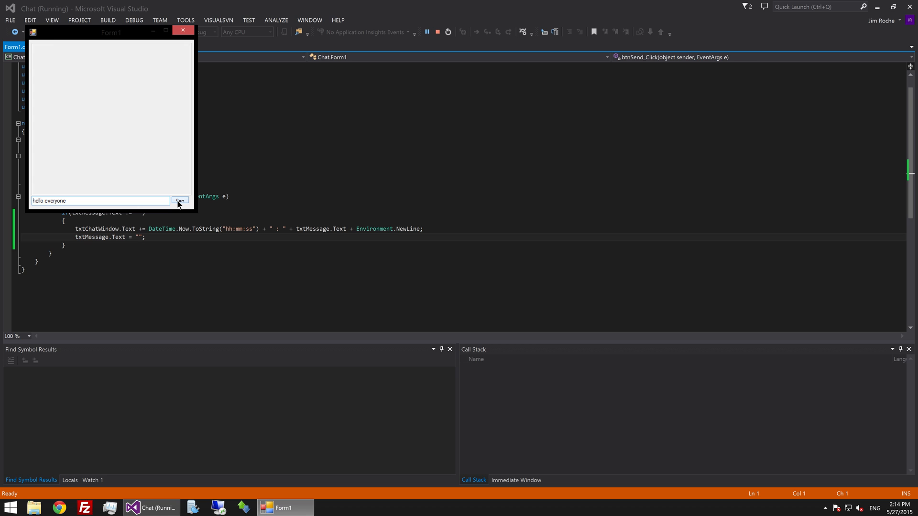
click(179, 201)
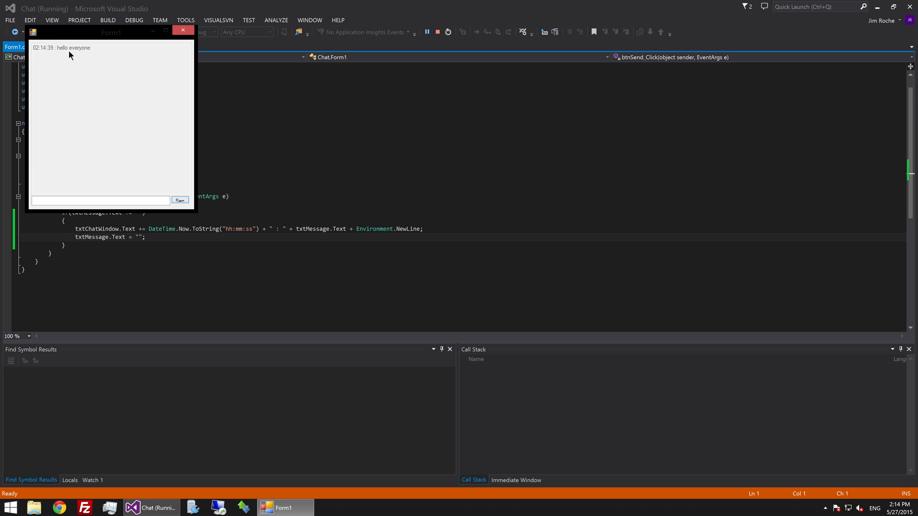
- Send a second message 'anotehr message' and dismiss the Java updater prompt
click(99, 200)
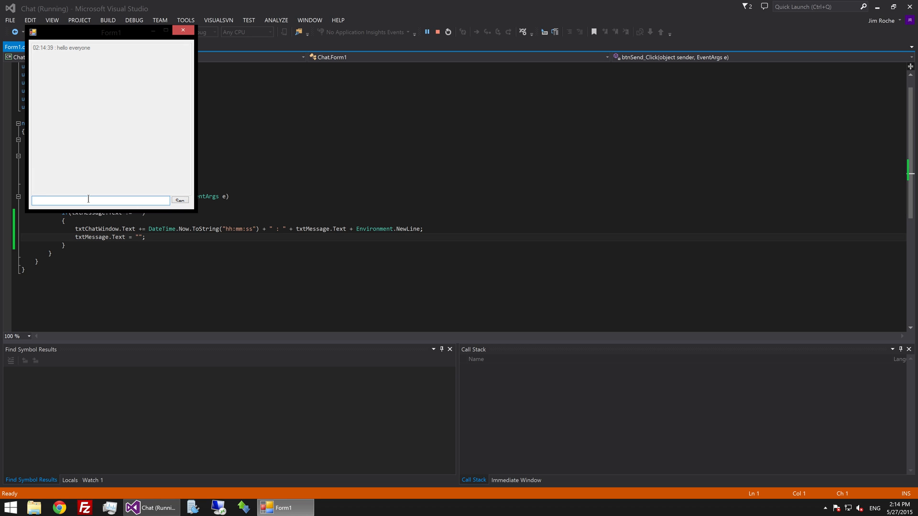
text(anotehr)
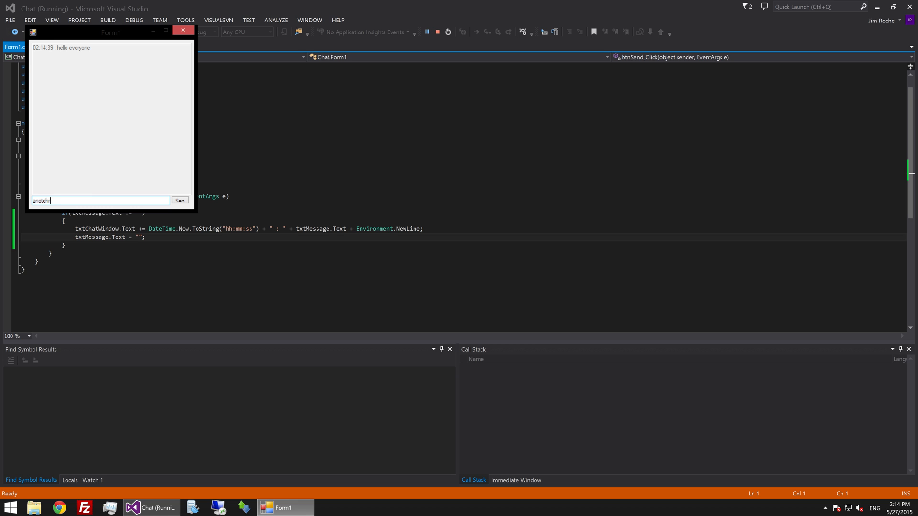
text(message)
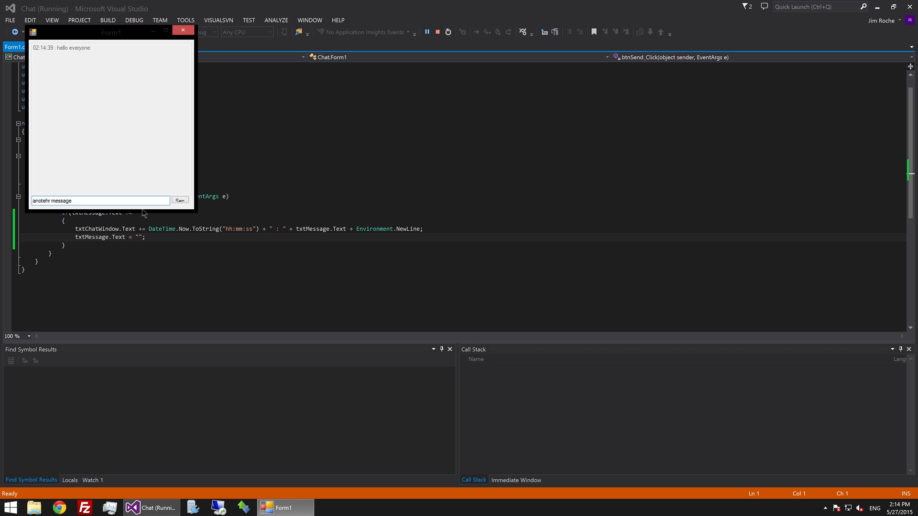
click(180, 200)
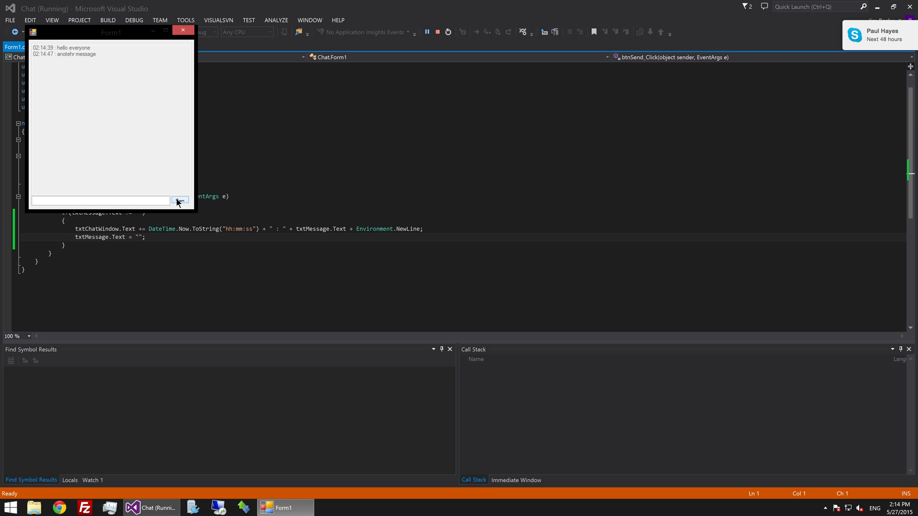
mouse_move(172, 187)
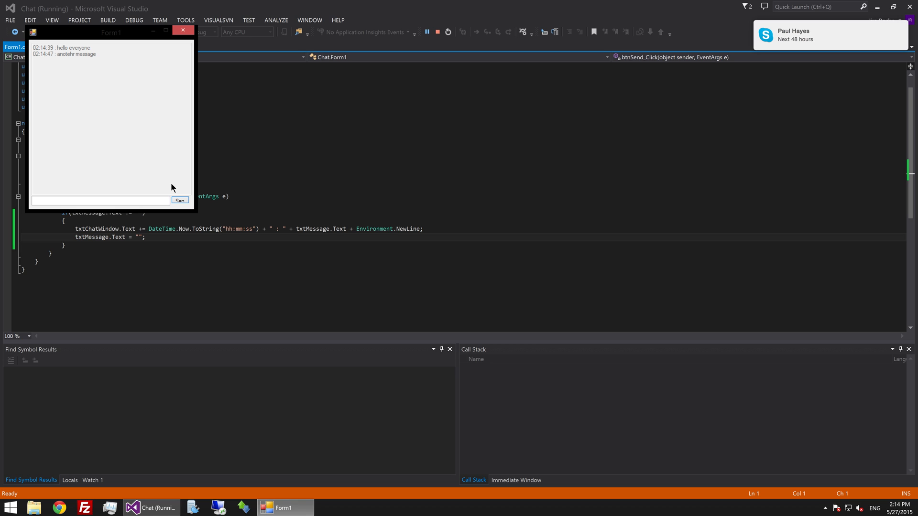
click(99, 200)
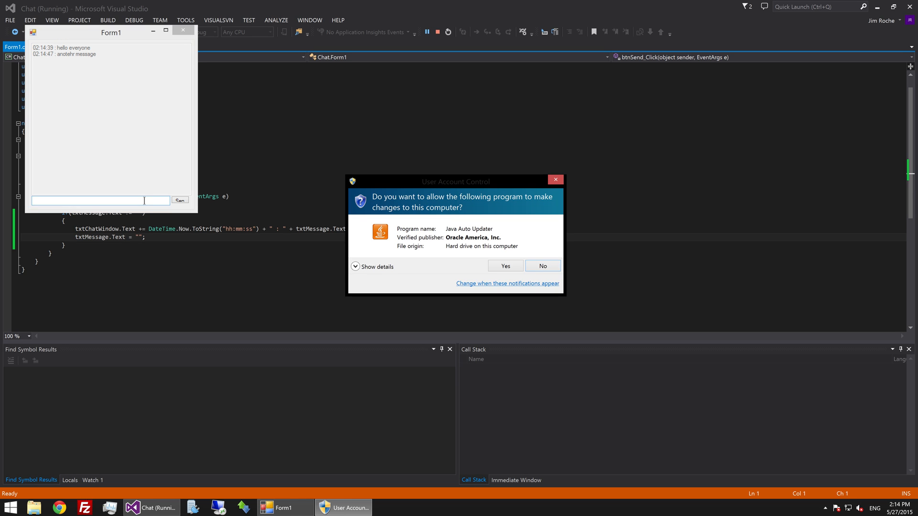
click(541, 266)
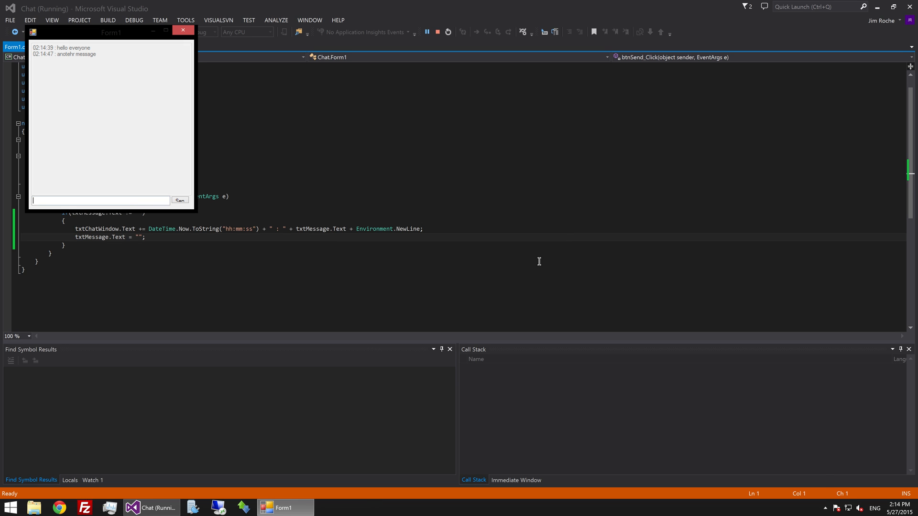